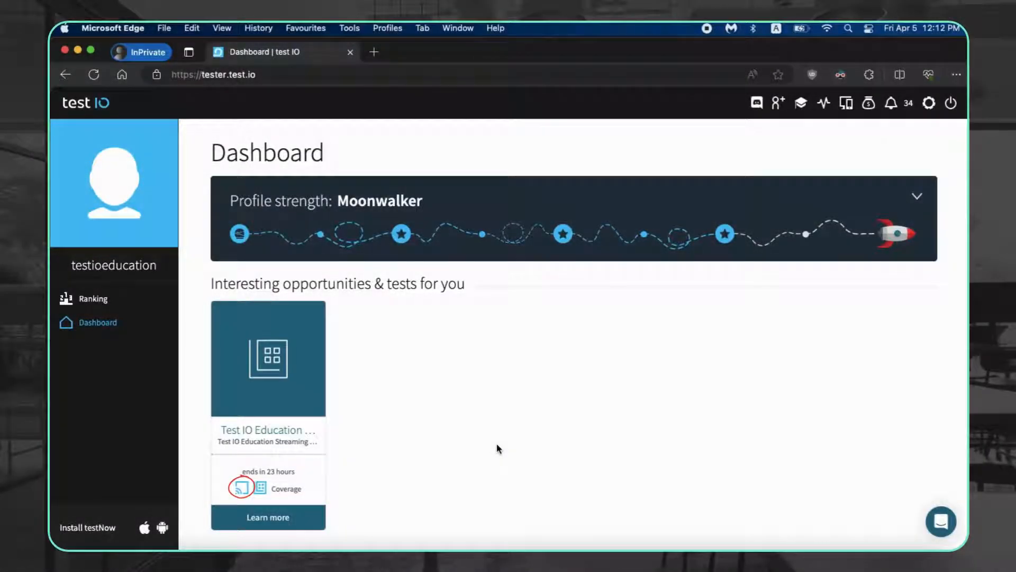
{"action": "mouse_move", "coordinate": [223, 481]}
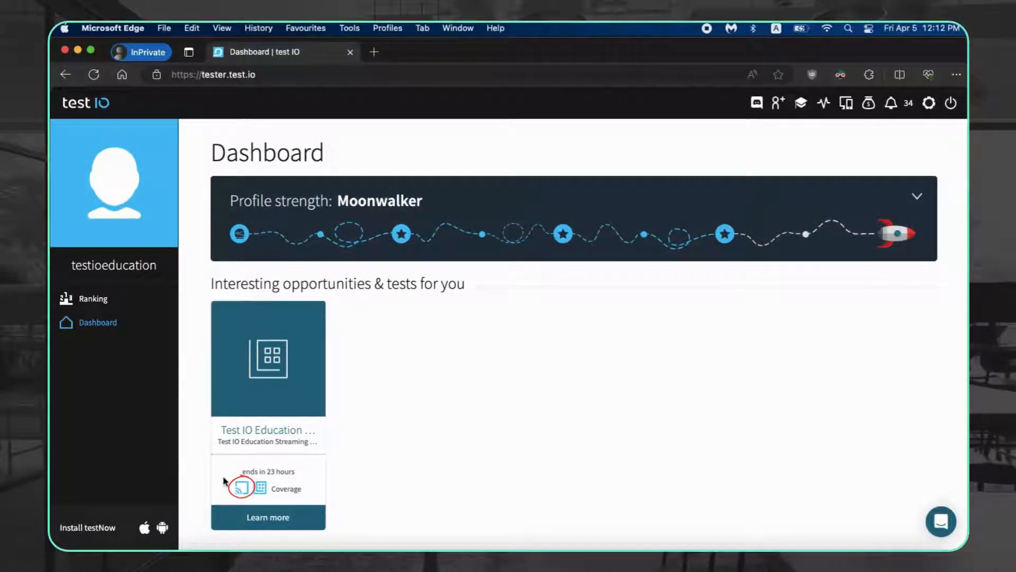
{"action": "mouse_move", "coordinate": [258, 488]}
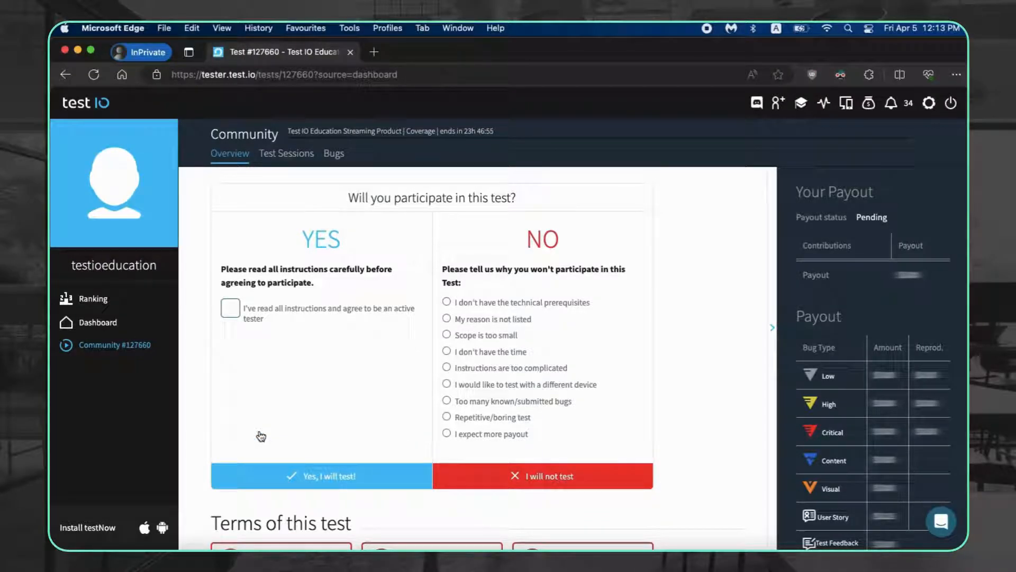
{"action": "mouse_move", "coordinate": [865, 420]}
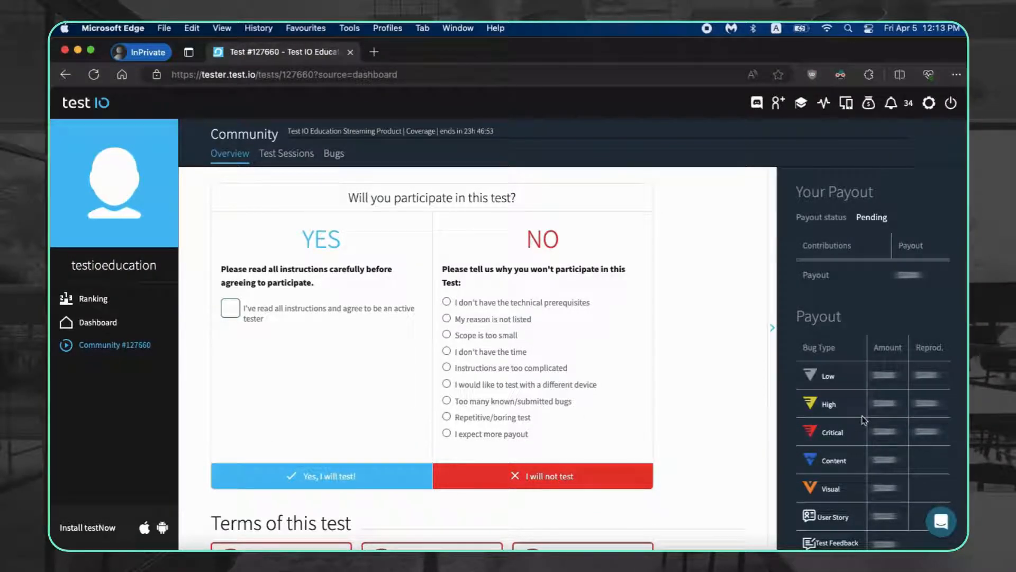
{"action": "scroll", "scroll_direction": "down", "scroll_amount": 3}
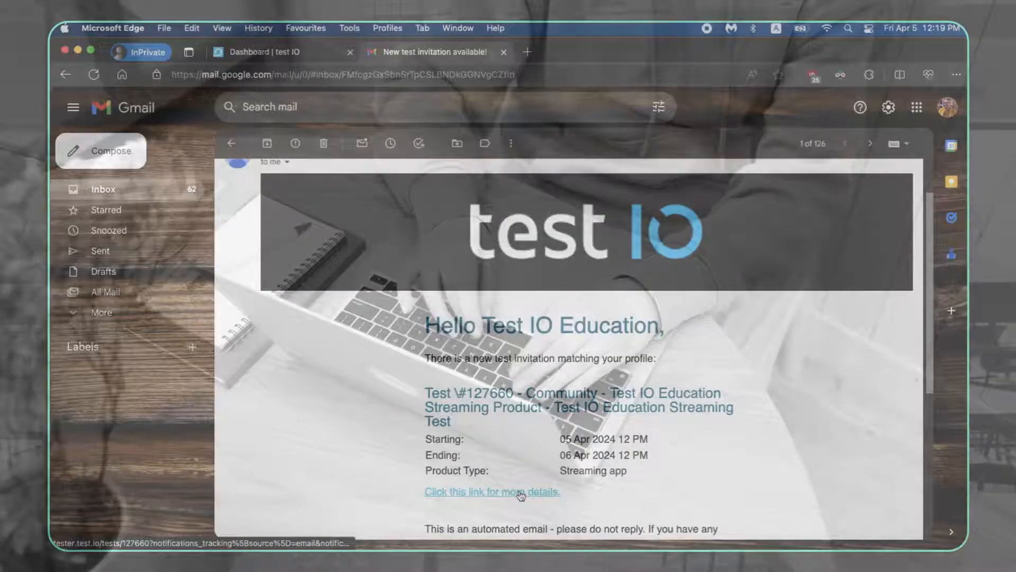
Follow the email's details link to bring up the test's participation page in a new tab.
{"action": "left_click", "coordinate": [490, 491]}
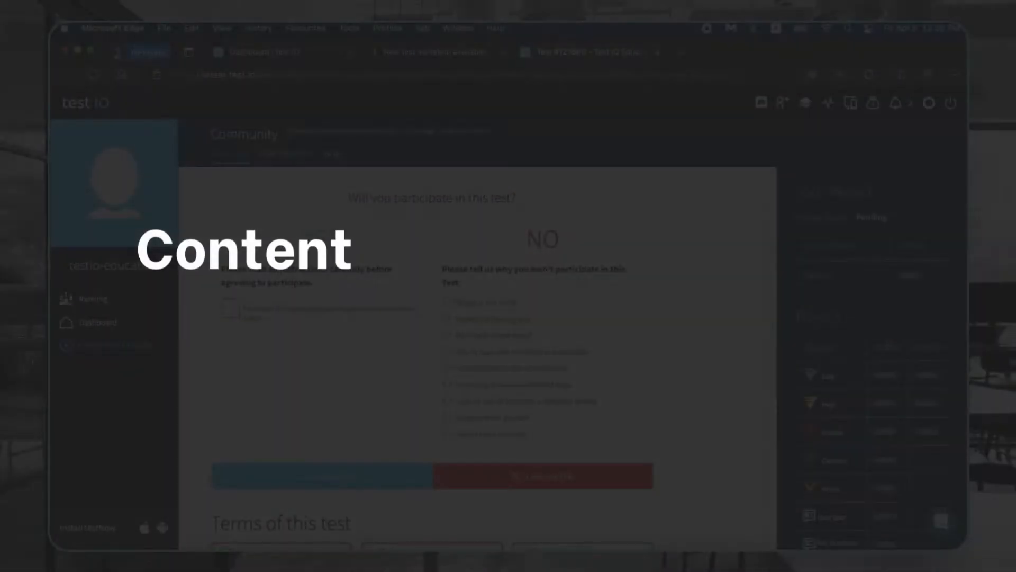